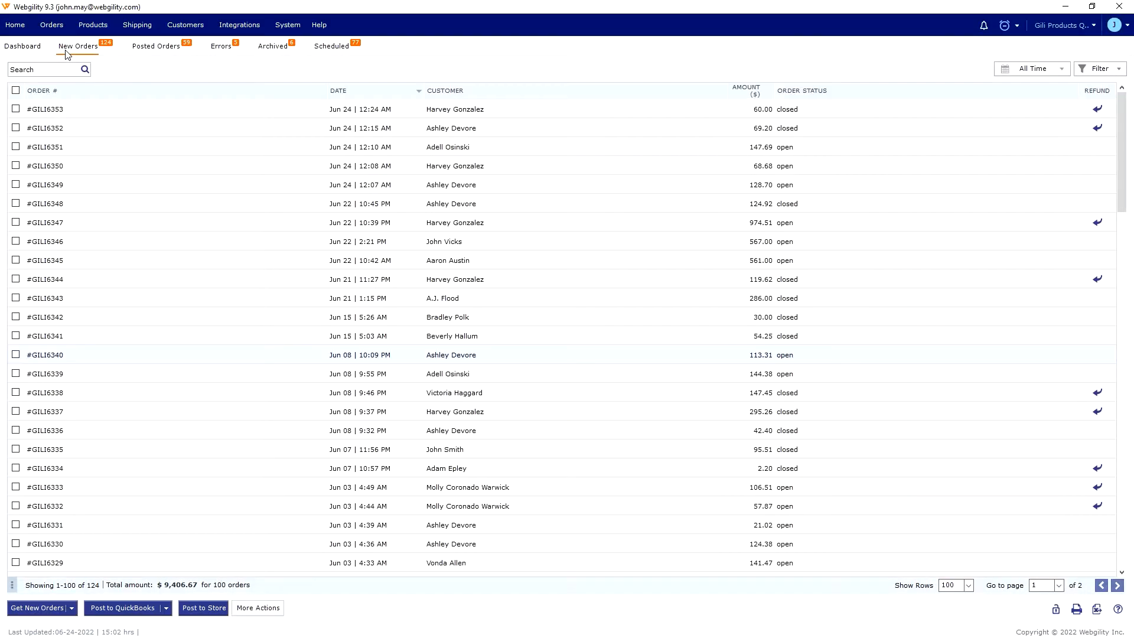
Try selecting all and clearing orders, leaving only #GILI6353 checked for $60.00
{"action": "left_click", "coordinate": [15, 109]}
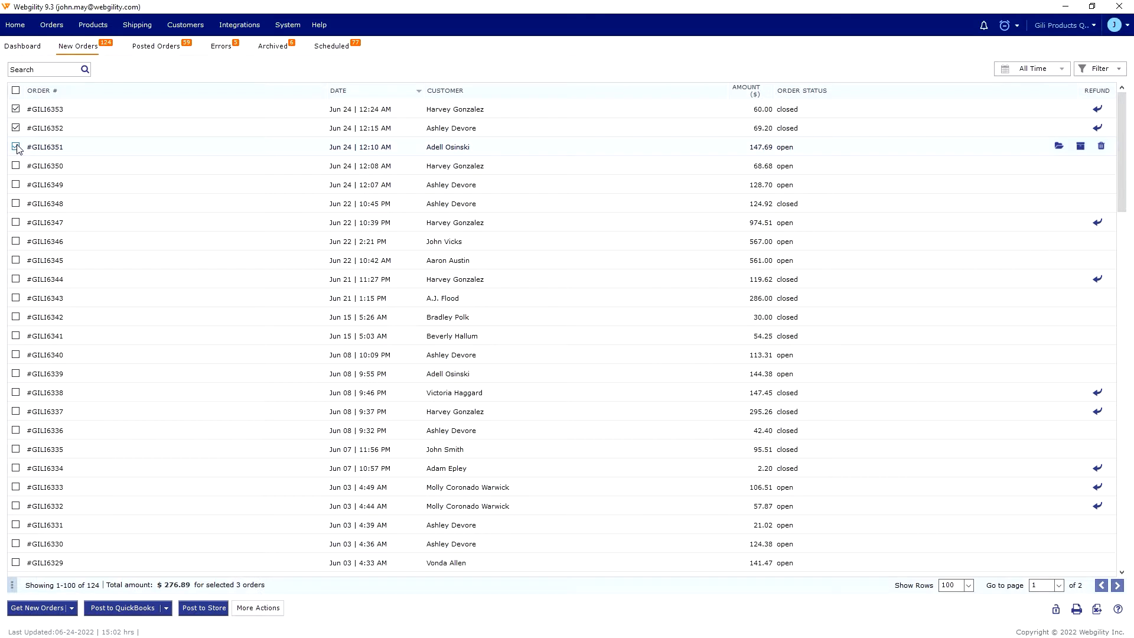
{"action": "left_click", "coordinate": [15, 91]}
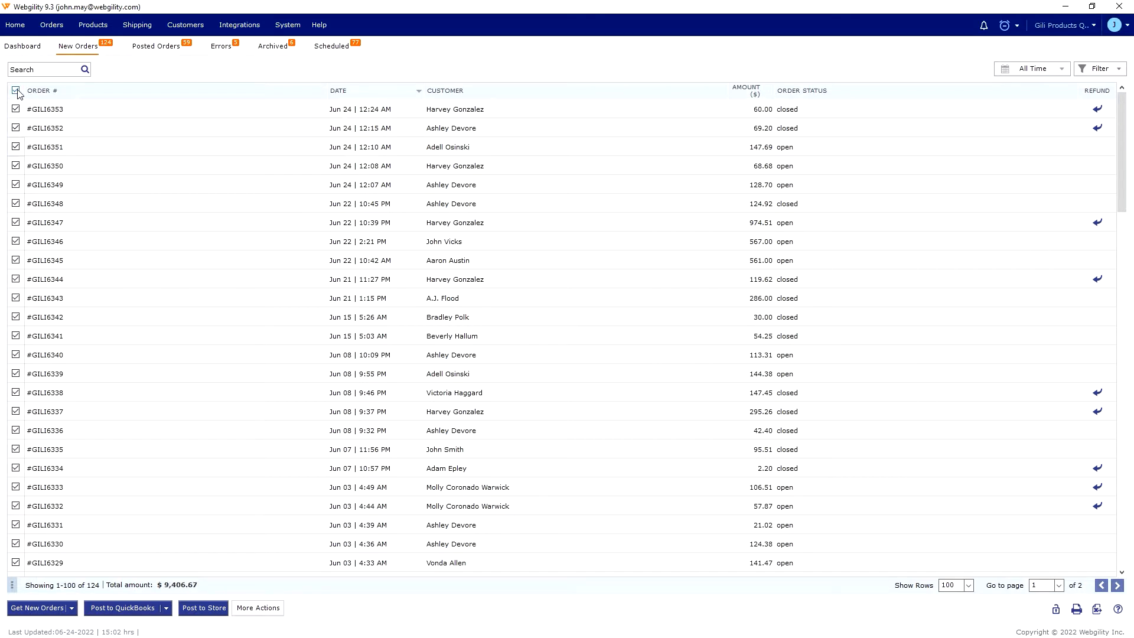
{"action": "left_click", "coordinate": [16, 90]}
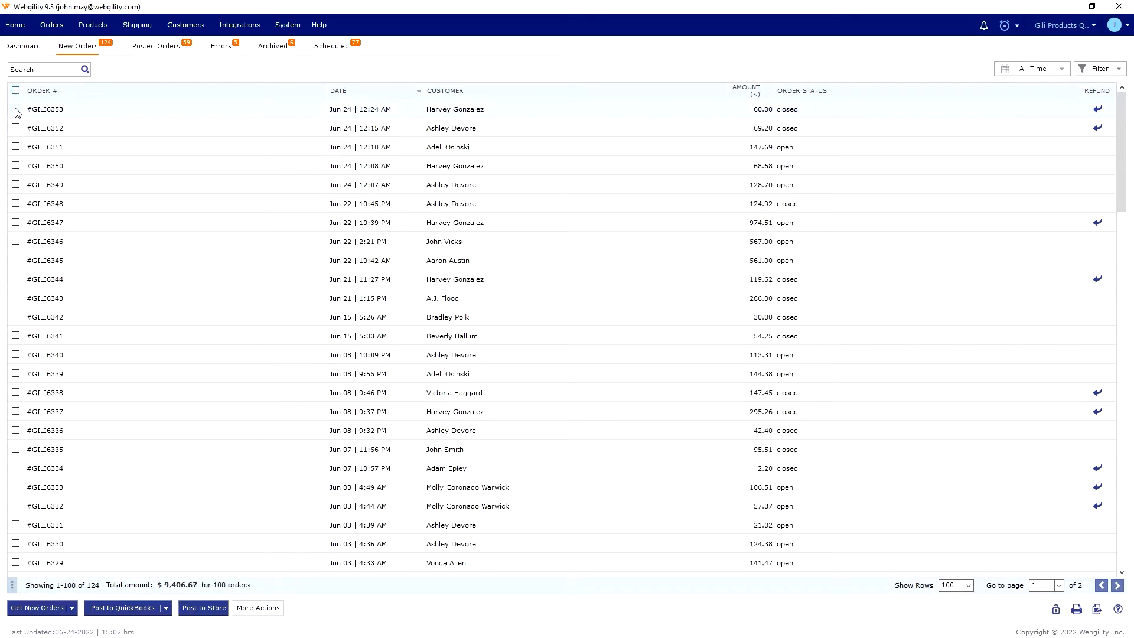
{"action": "left_click", "coordinate": [16, 109]}
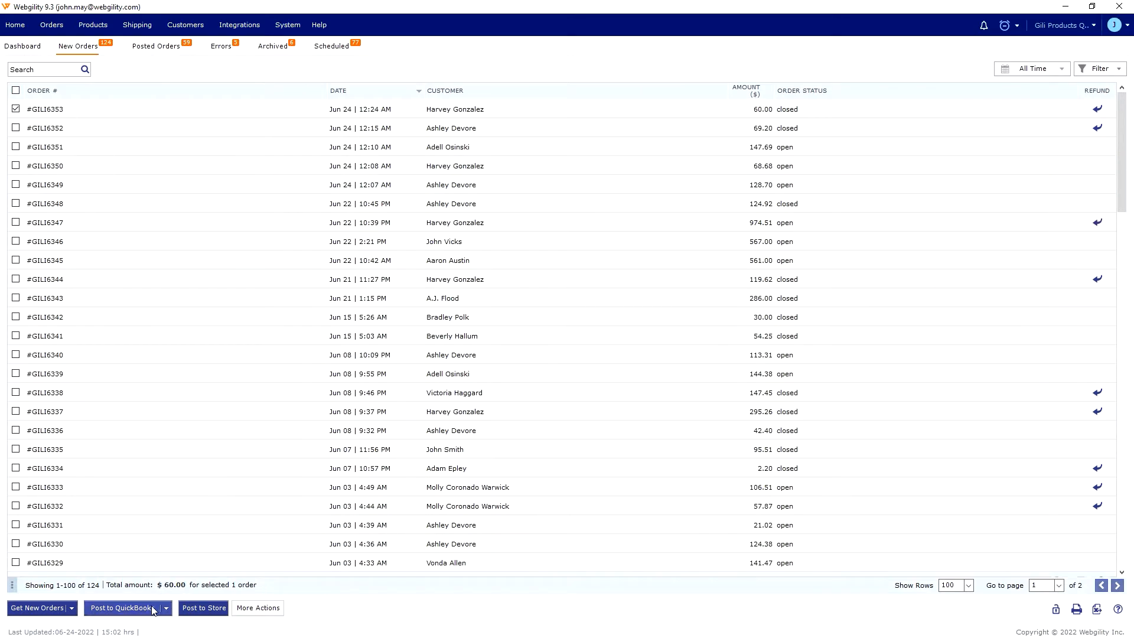
{"action": "left_click", "coordinate": [122, 608]}
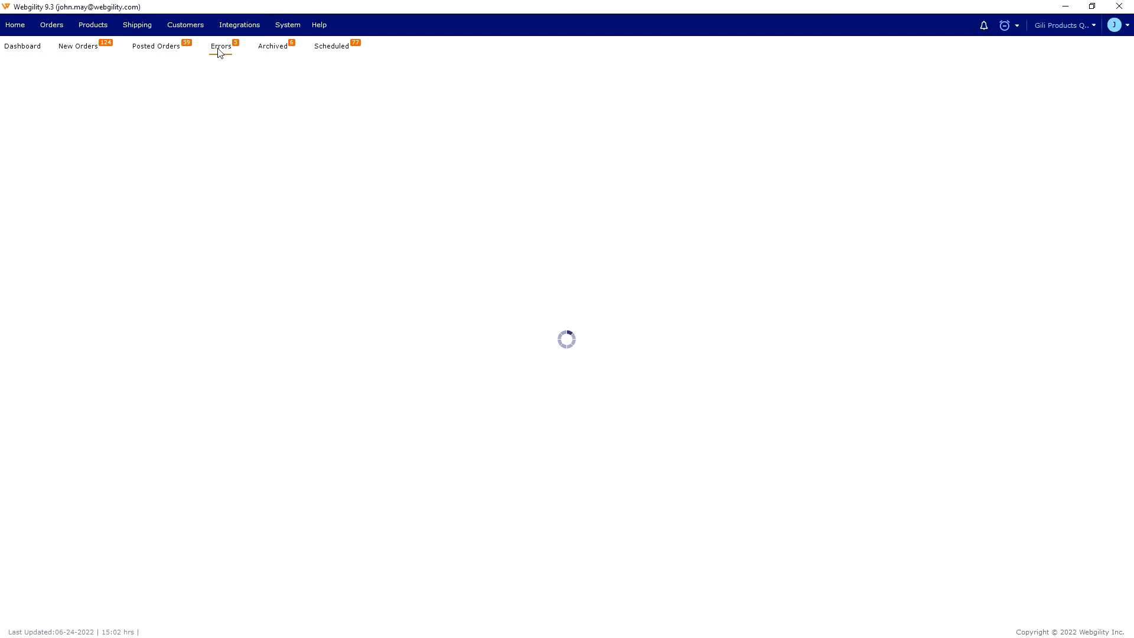
{"action": "left_click", "coordinate": [273, 46]}
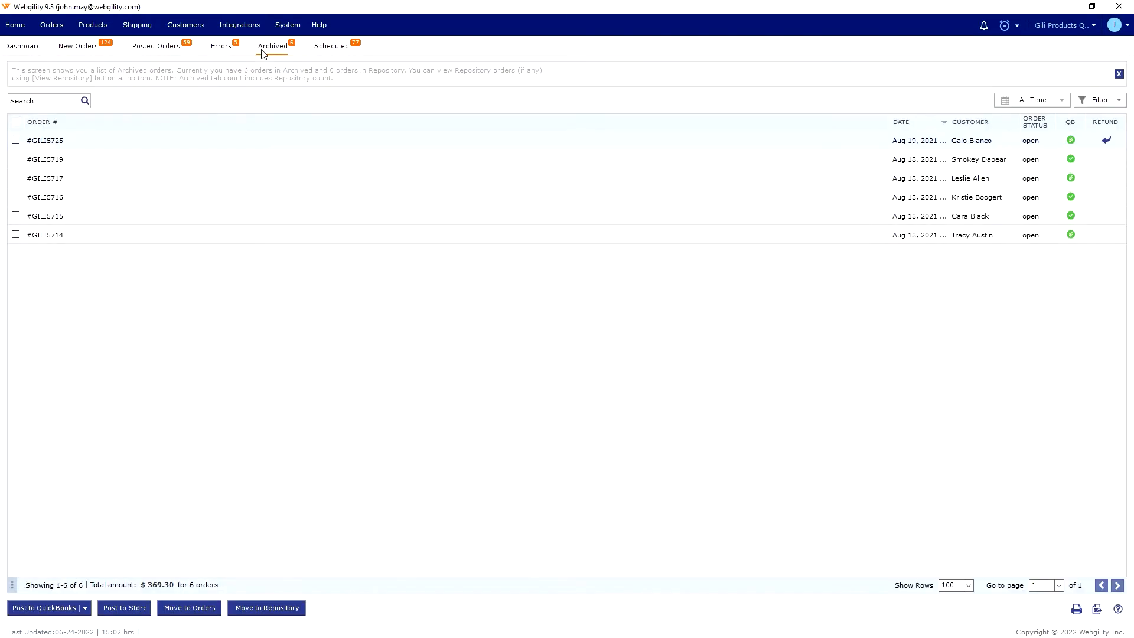
{"action": "left_click", "coordinate": [331, 46]}
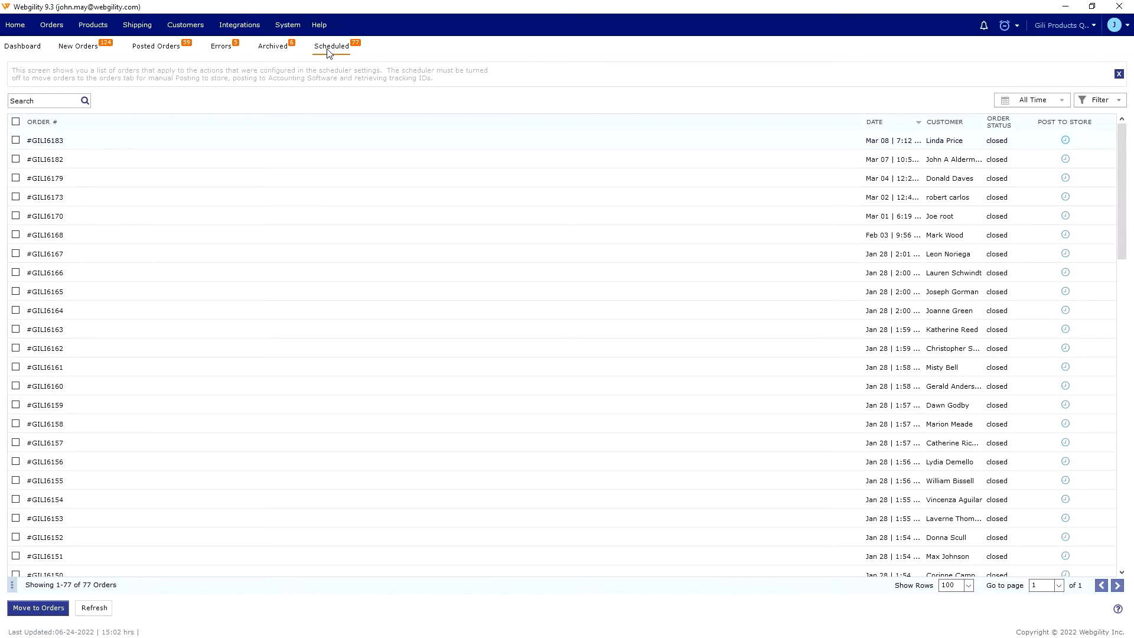
{"action": "left_click", "coordinate": [77, 46]}
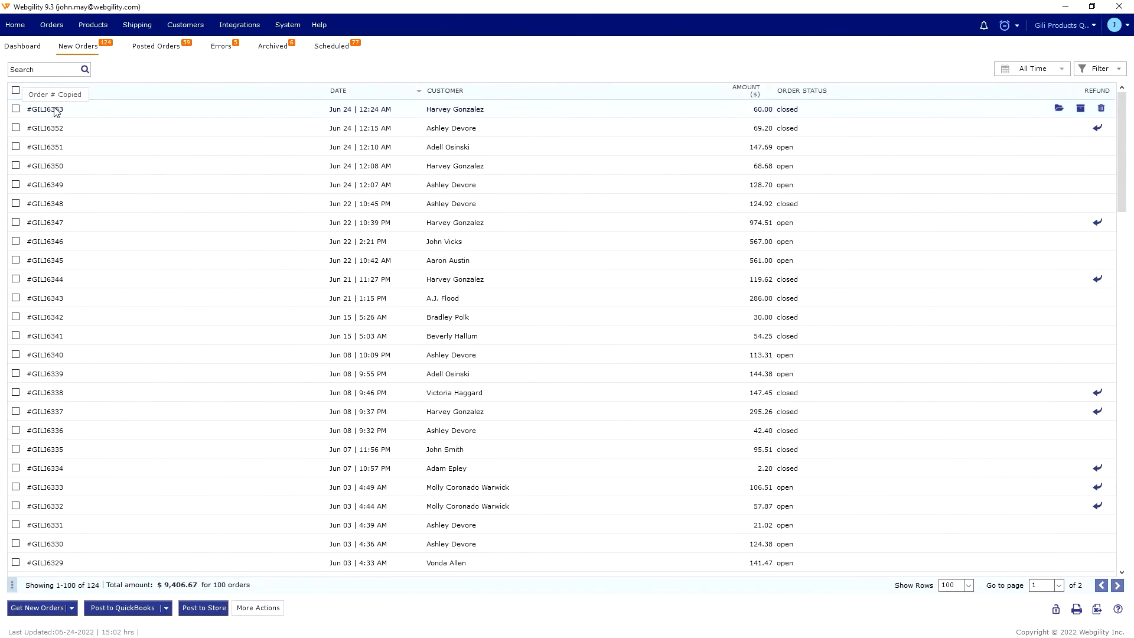